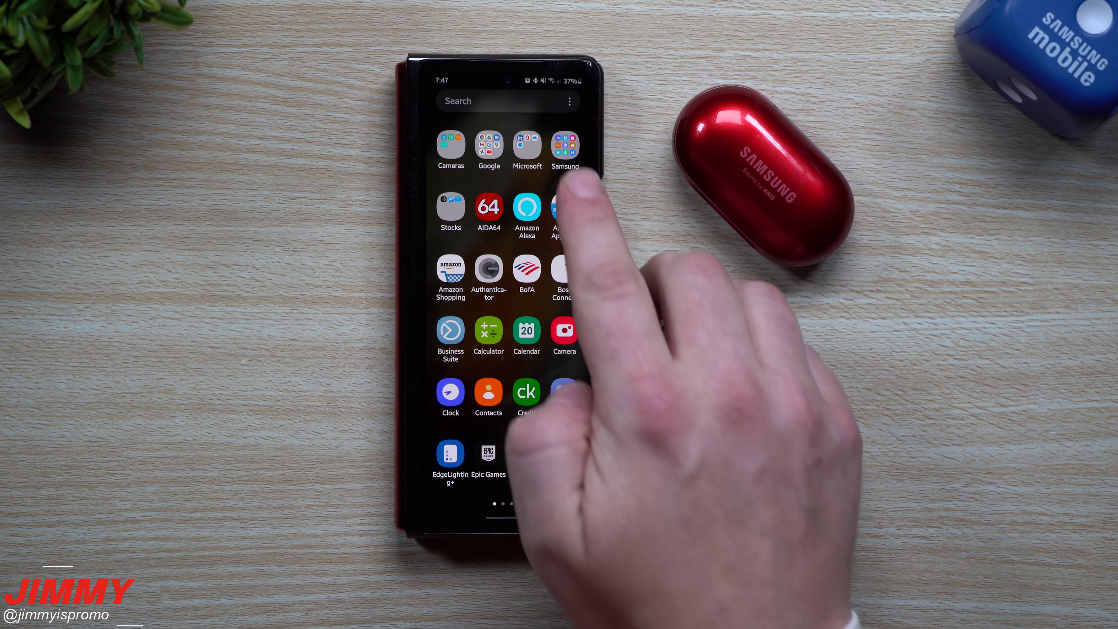
Open Galaxy Wearable from the Samsung apps folder, showing the connected Galaxy Watch3
click(564, 145)
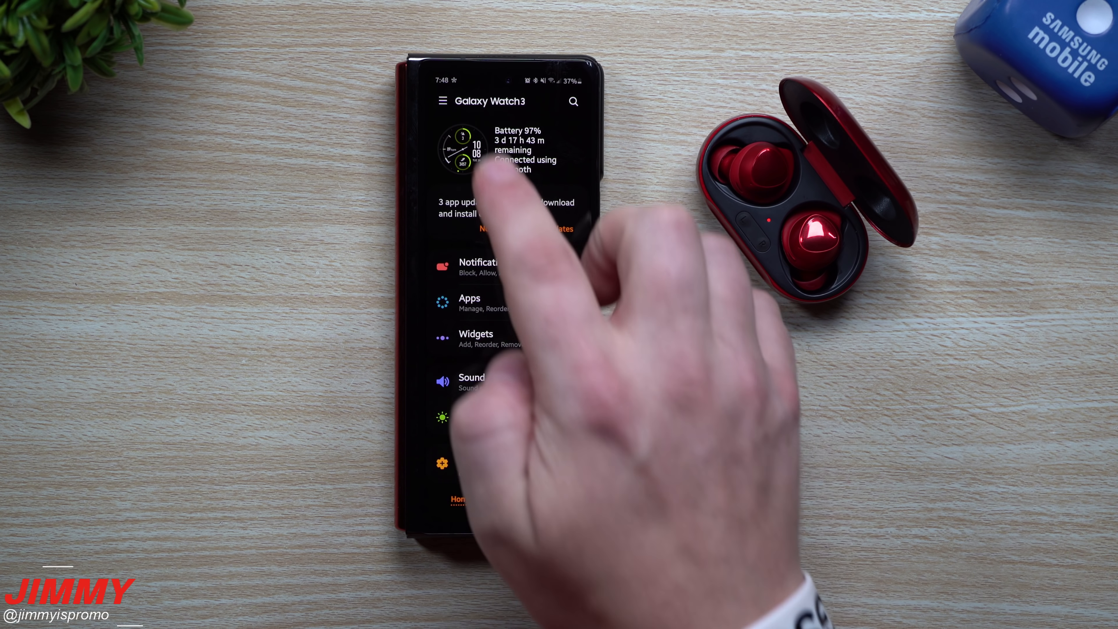
Switch the active device from Galaxy Watch3 to Galaxy Buds+ via the paired-device list
click(443, 100)
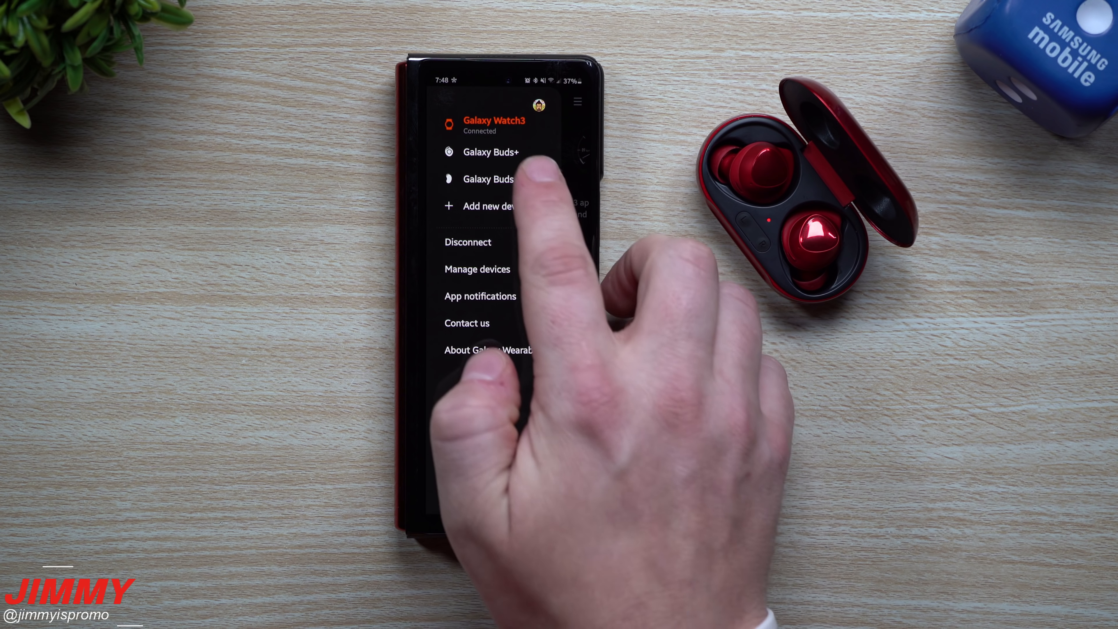
click(490, 152)
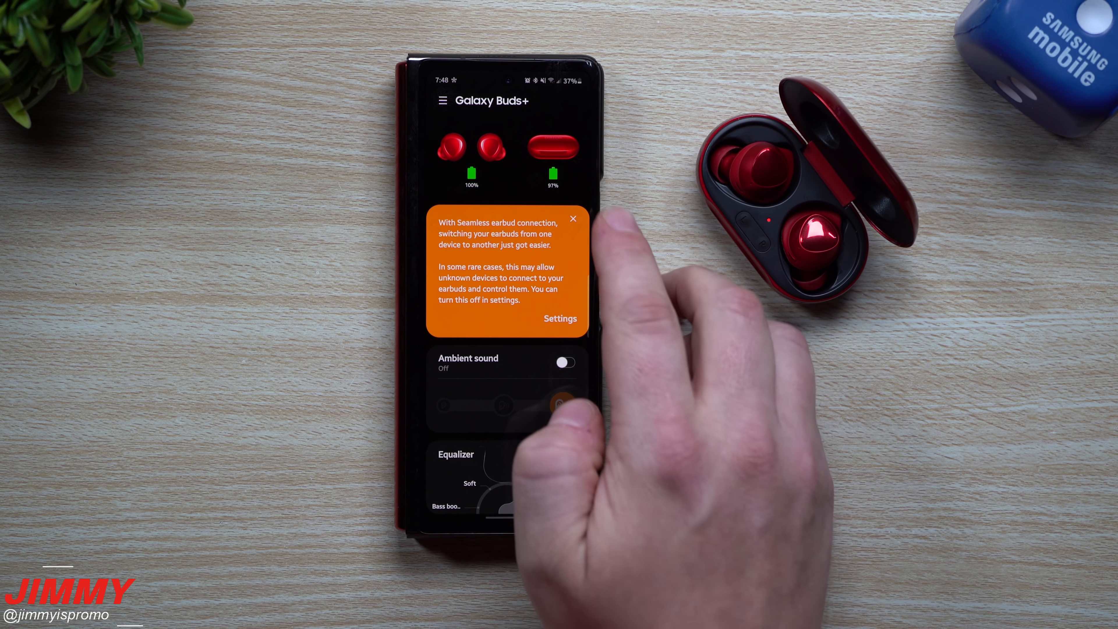
Dismiss the seamless connection notice and check for earbud updates, finding version R175XXU0ATL1 (1.38 MB)
click(572, 218)
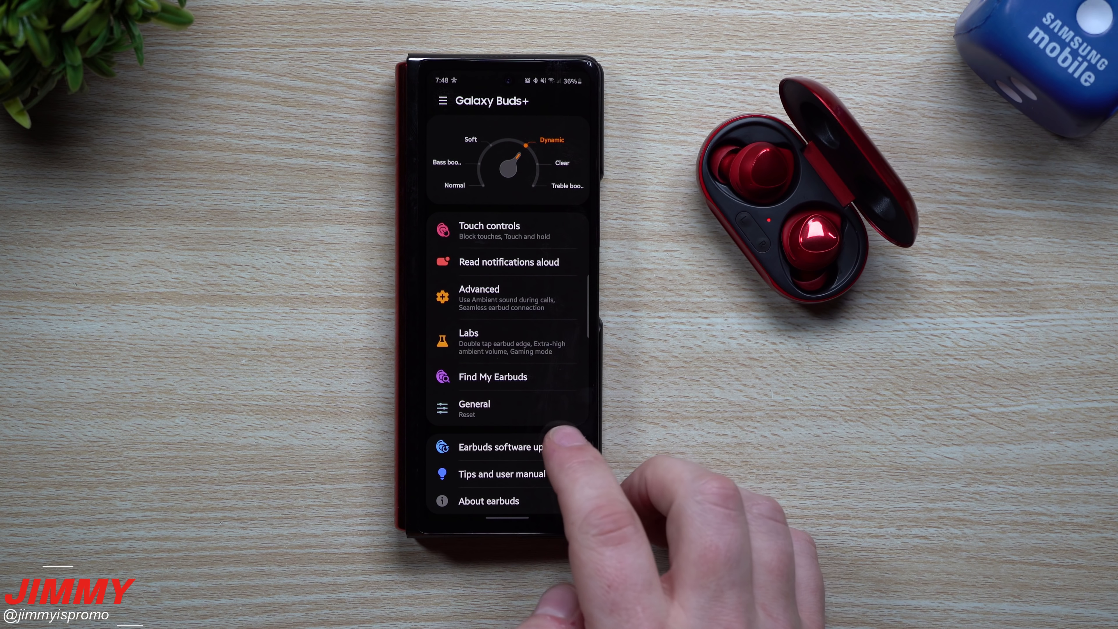
click(502, 447)
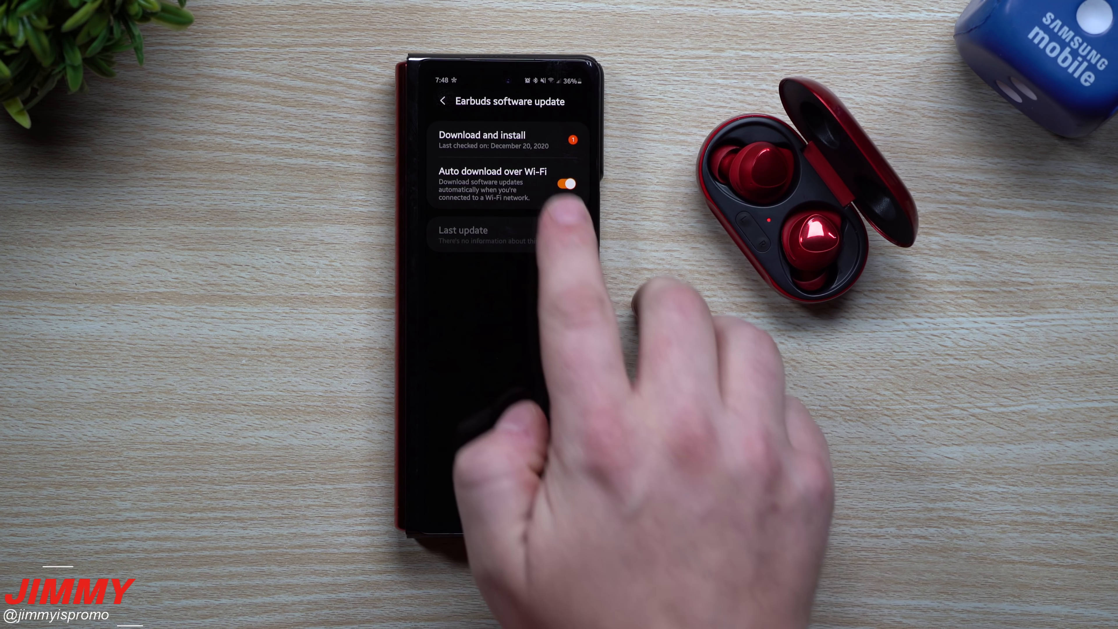
click(481, 135)
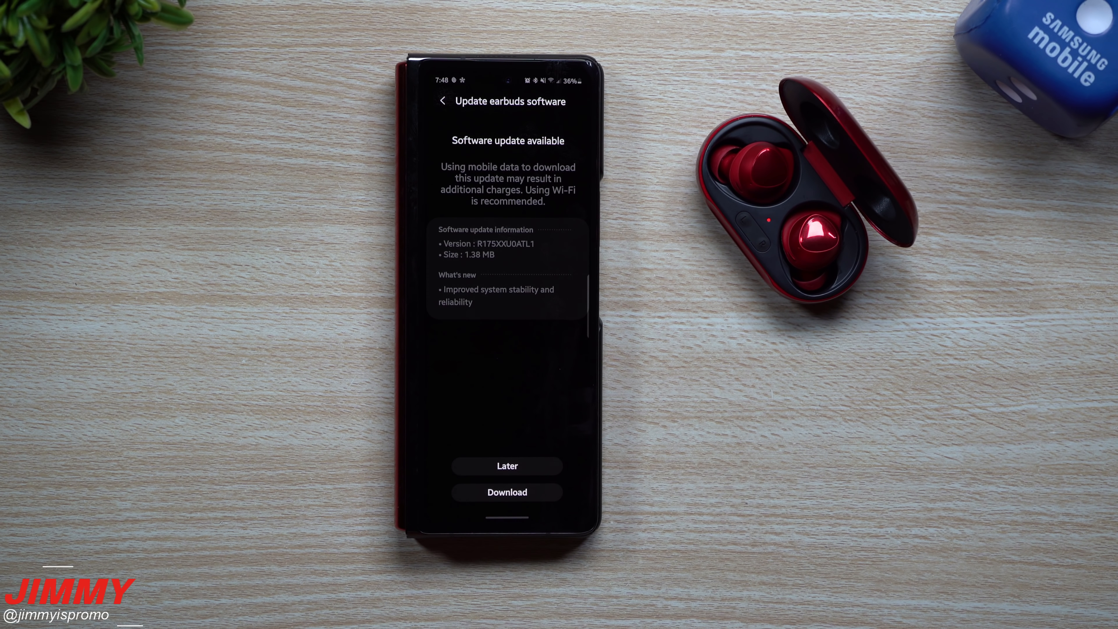
click(507, 492)
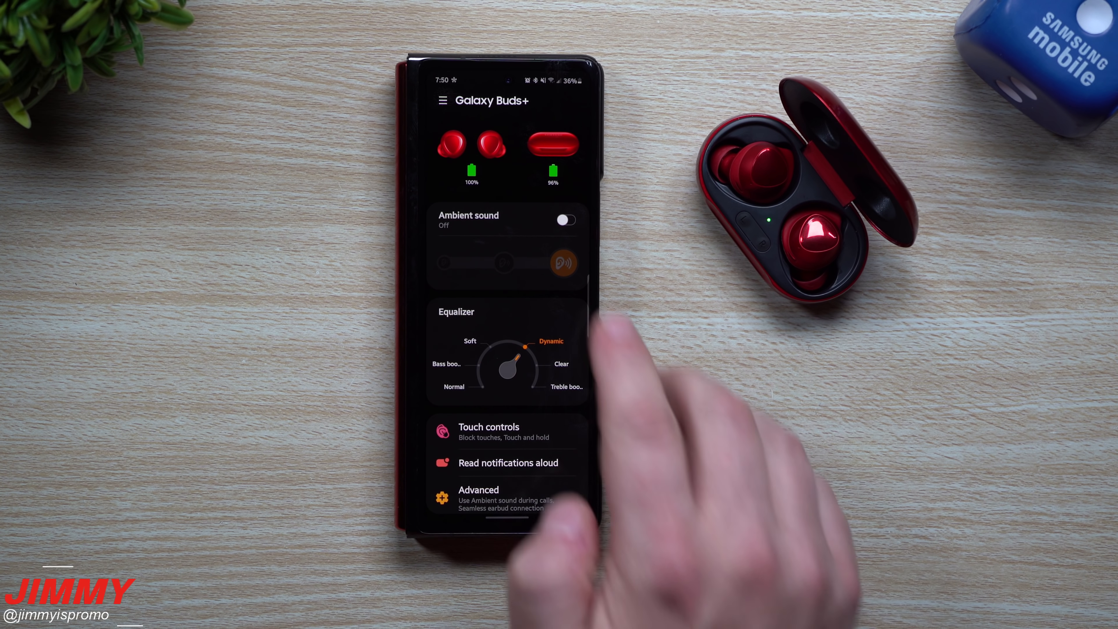
Turn ambient sound on for the Galaxy Buds+ from the home screen
click(565, 219)
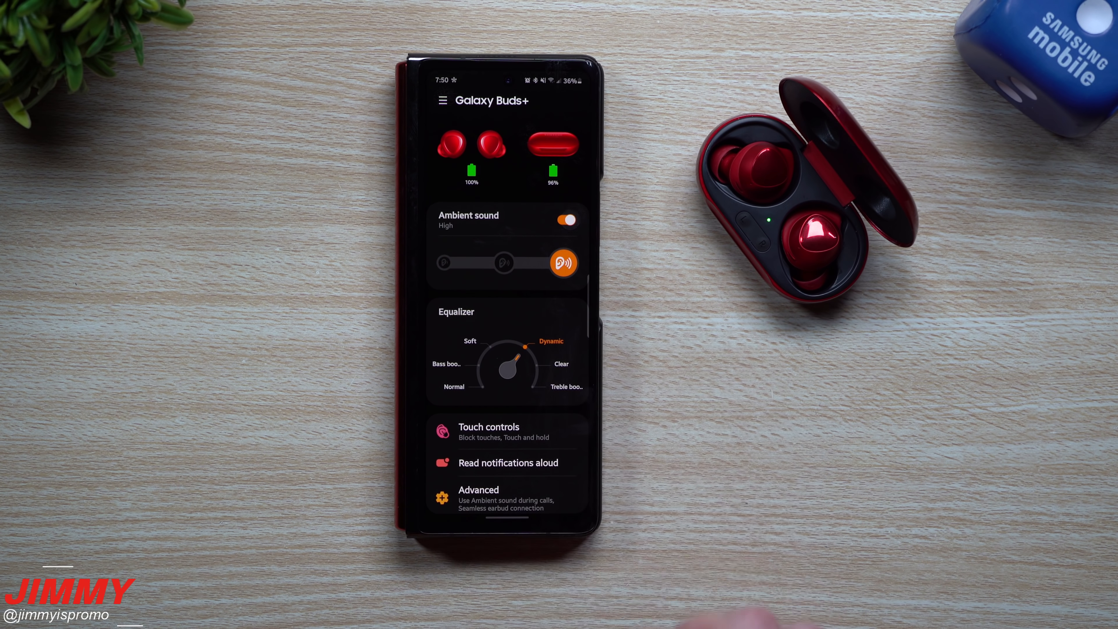